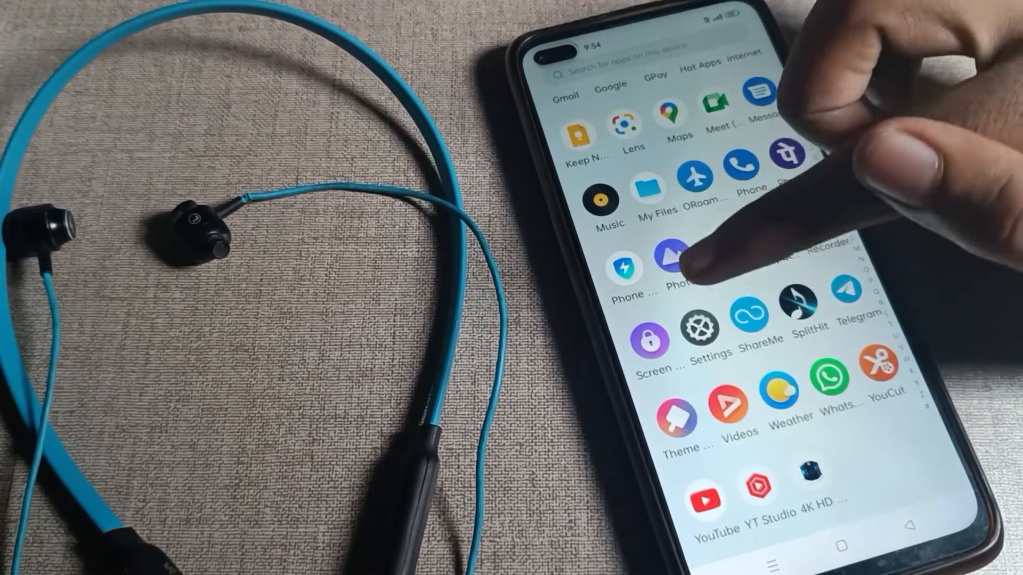
Launch the Settings app from the app drawer to reach Wi-Fi and Bluetooth options.
left_click(694, 328)
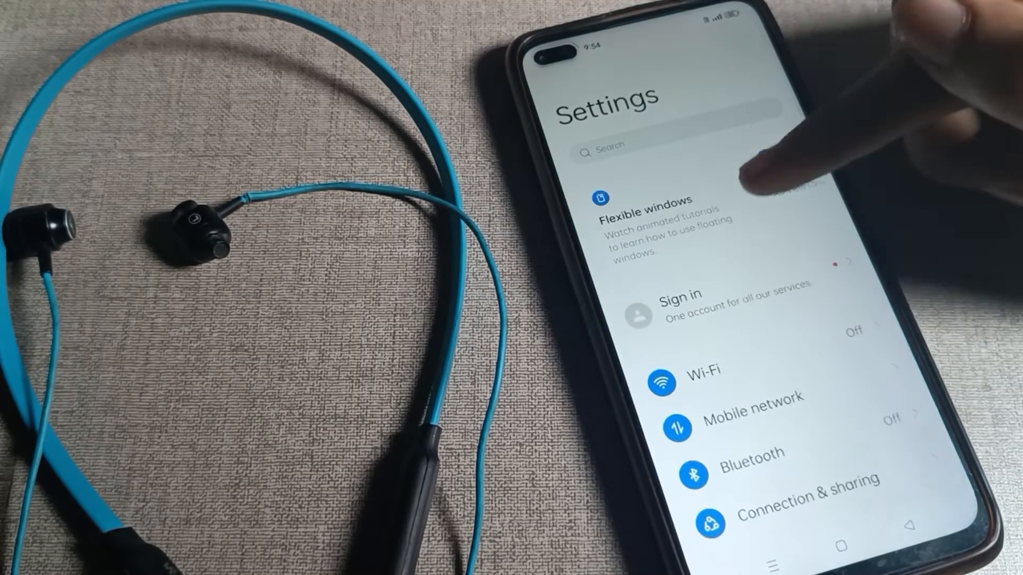